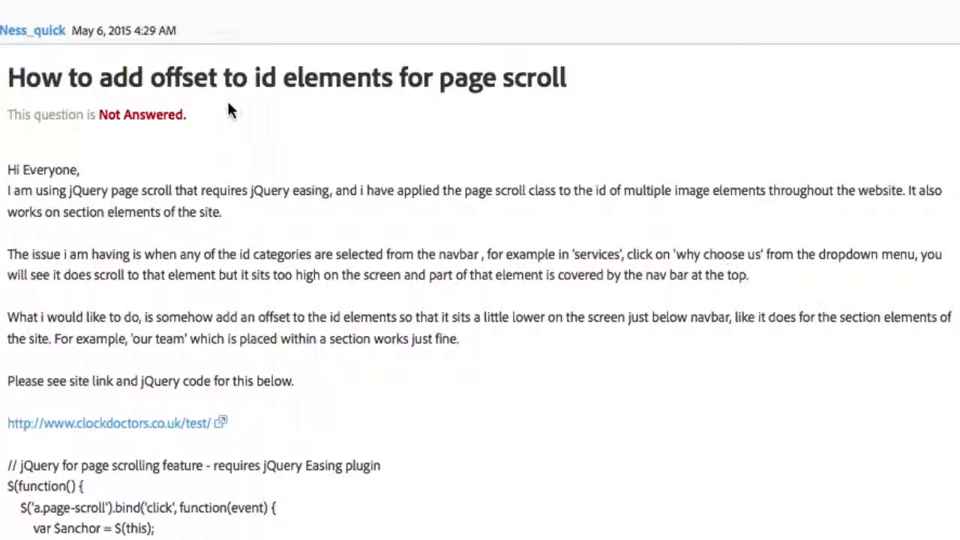
Step: Scroll the test site to see where the Funeral Services anchor lands, then return to the forum question
{"action": "scroll", "scroll_direction": "down", "scroll_amount": 3}
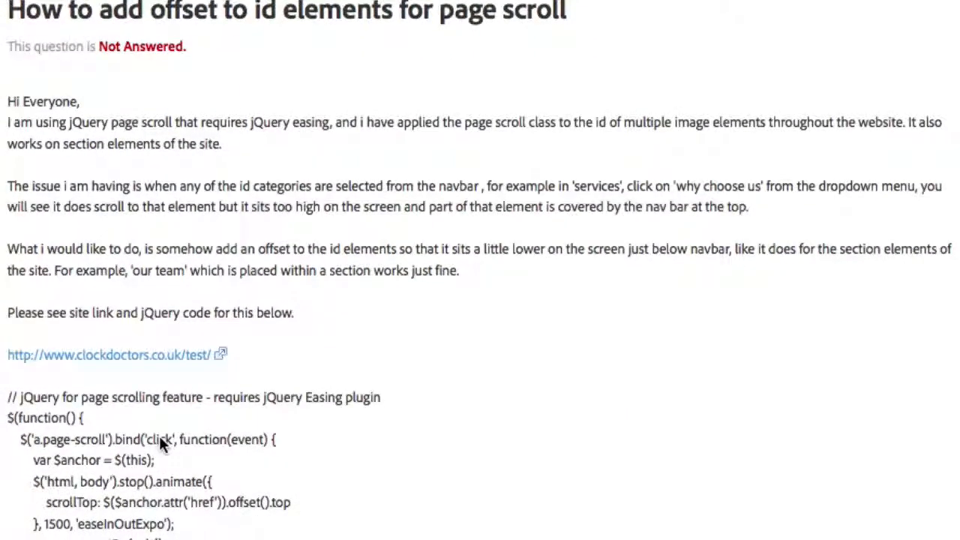
{"action": "scroll", "scroll_direction": "down", "scroll_amount": 3}
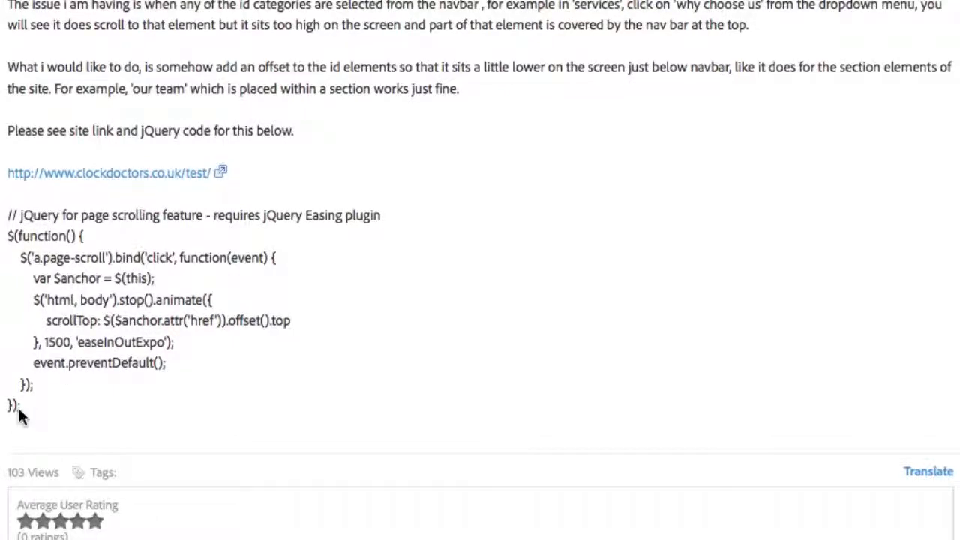
{"action": "mouse_move", "coordinate": [258, 354]}
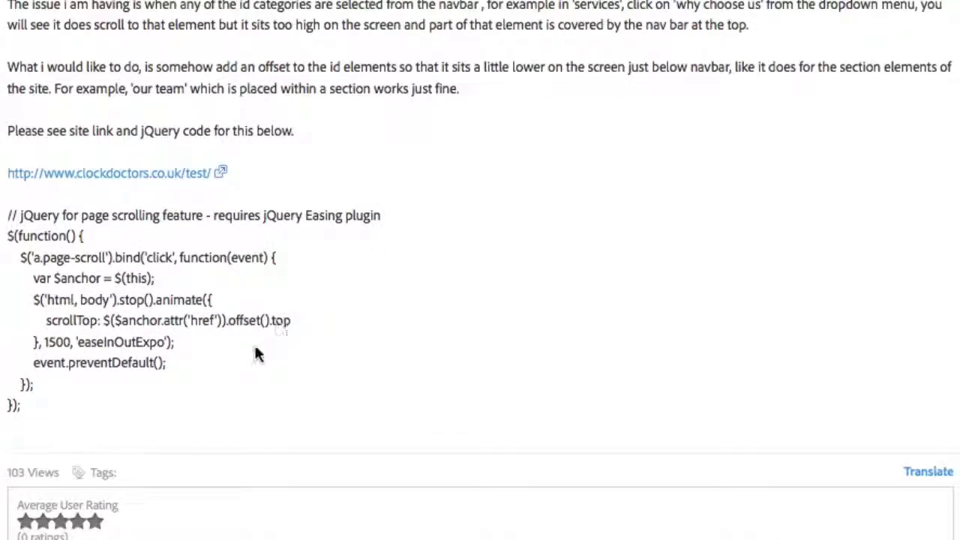
{"action": "mouse_move", "coordinate": [328, 24]}
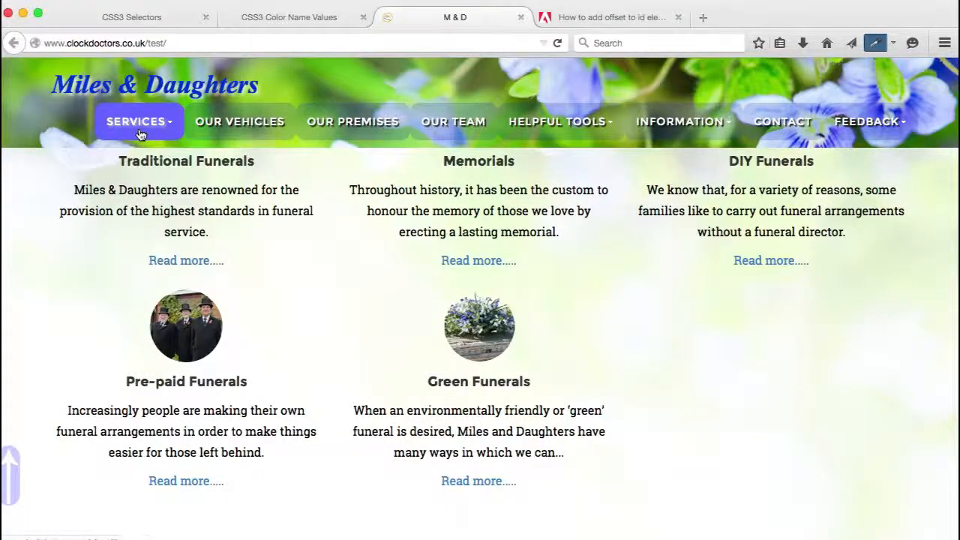
{"action": "scroll", "scroll_direction": "down", "scroll_amount": 3}
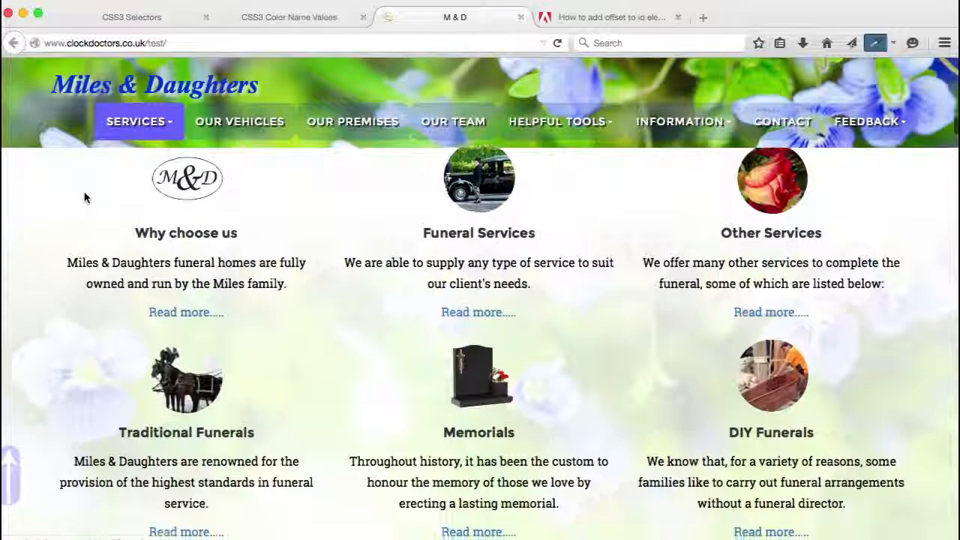
{"action": "scroll", "scroll_direction": "down", "scroll_amount": 3}
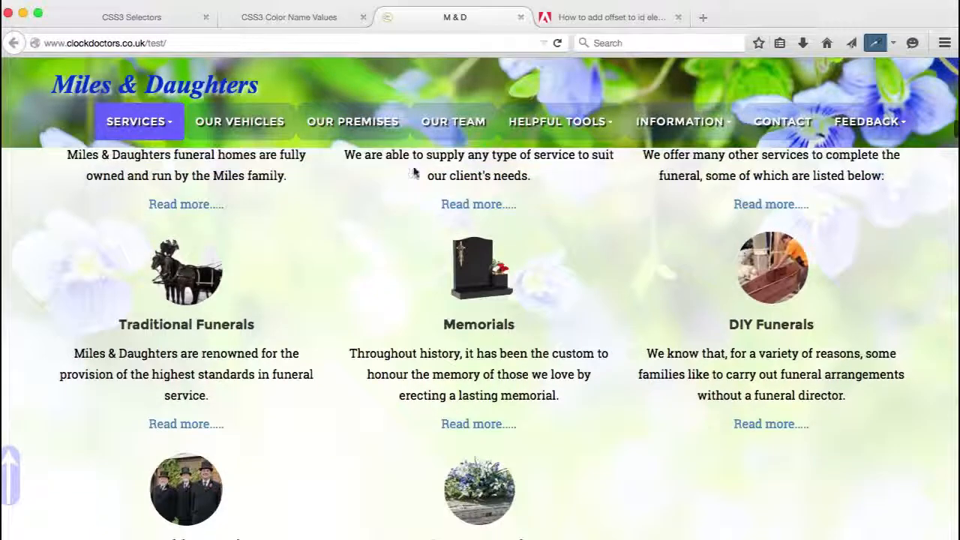
{"action": "mouse_move", "coordinate": [240, 120]}
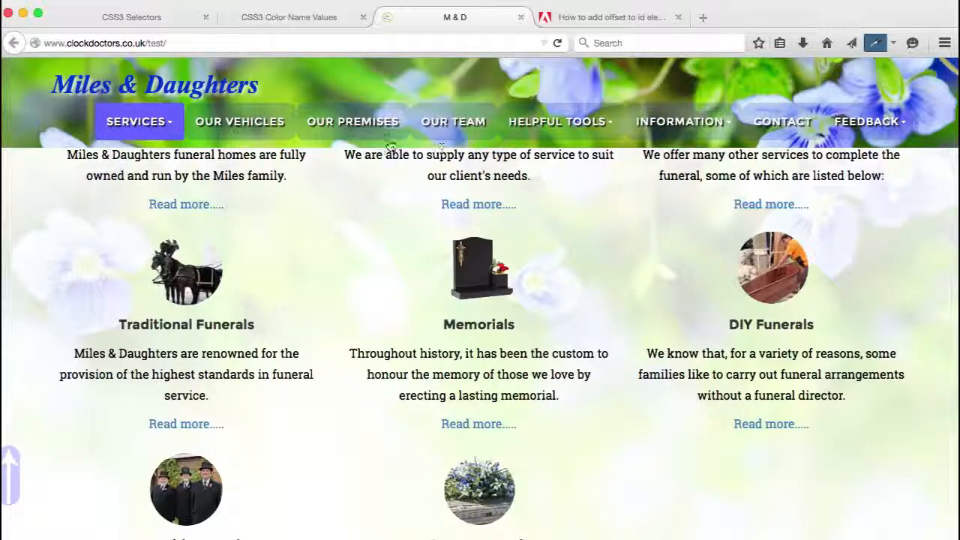
{"action": "mouse_move", "coordinate": [324, 291]}
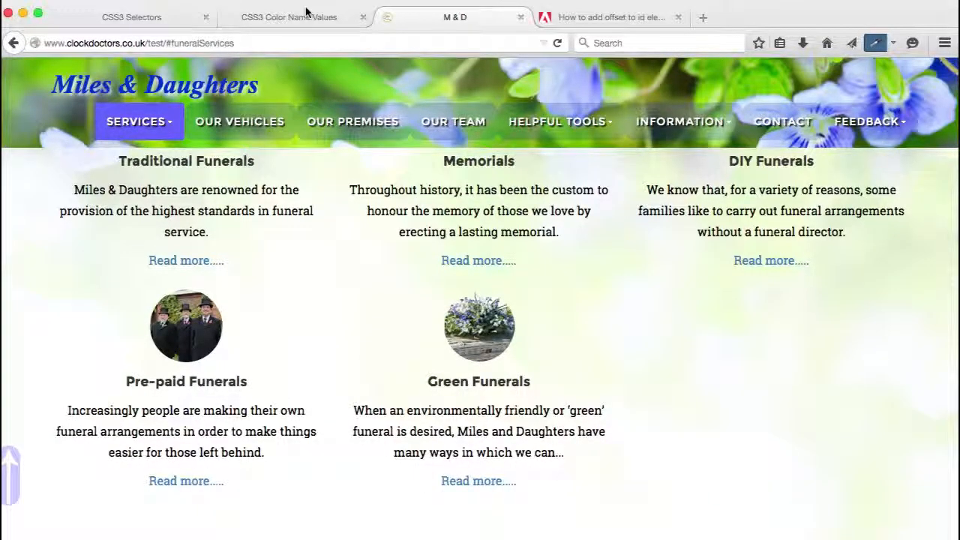
{"action": "mouse_move", "coordinate": [267, 36]}
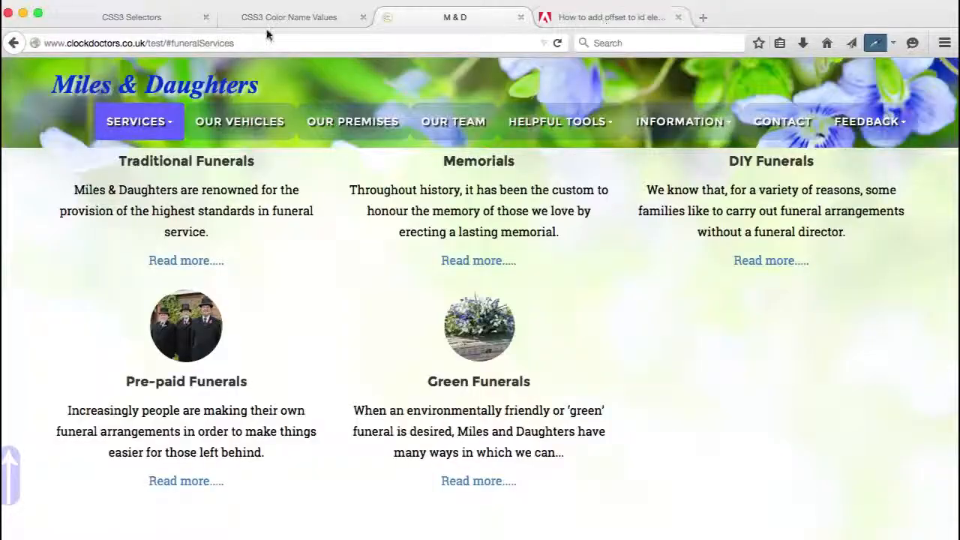
{"action": "left_click", "coordinate": [607, 16]}
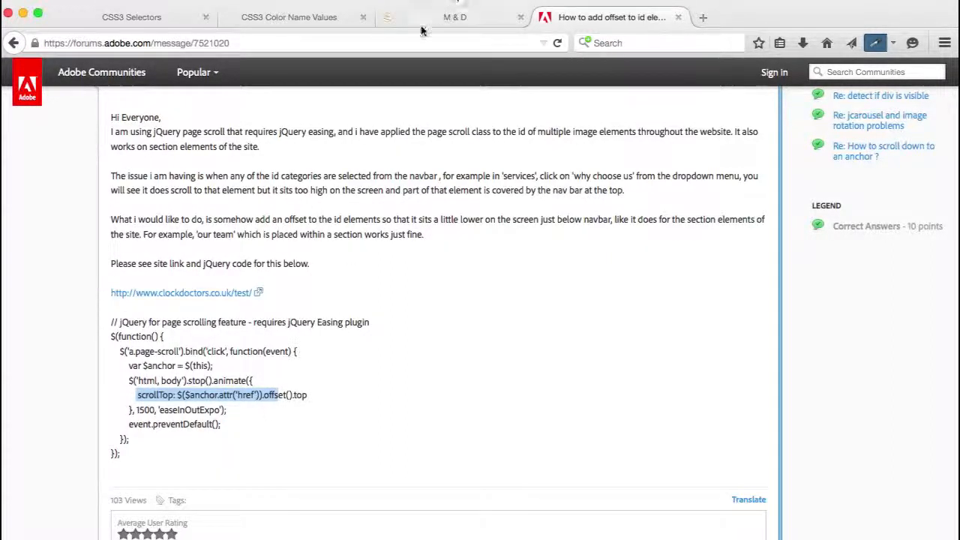
Step: Go back to the test page and expand the site's Services dropdown to reach the funeralServices markup
{"action": "left_click", "coordinate": [465, 18]}
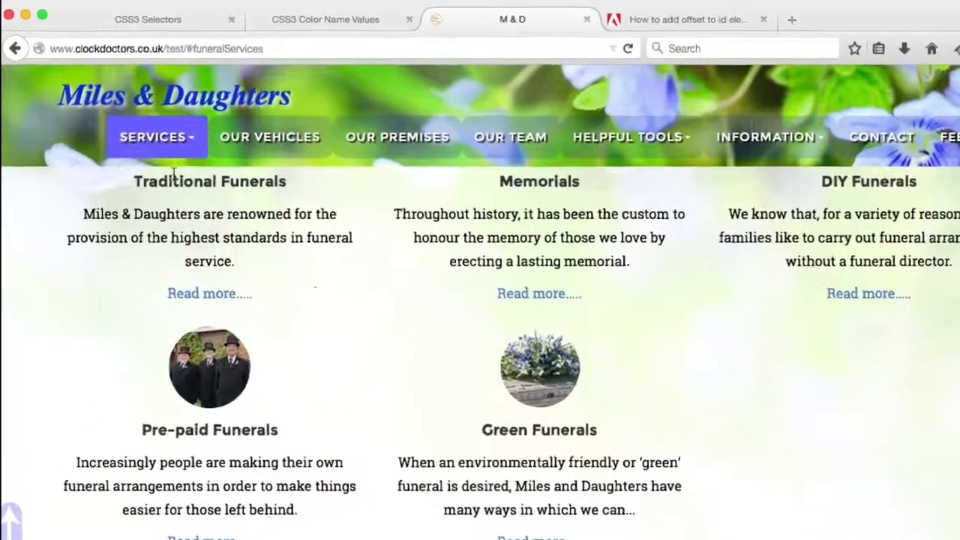
{"action": "left_click", "coordinate": [156, 136]}
{"action": "type", "text": "funeralServices"}
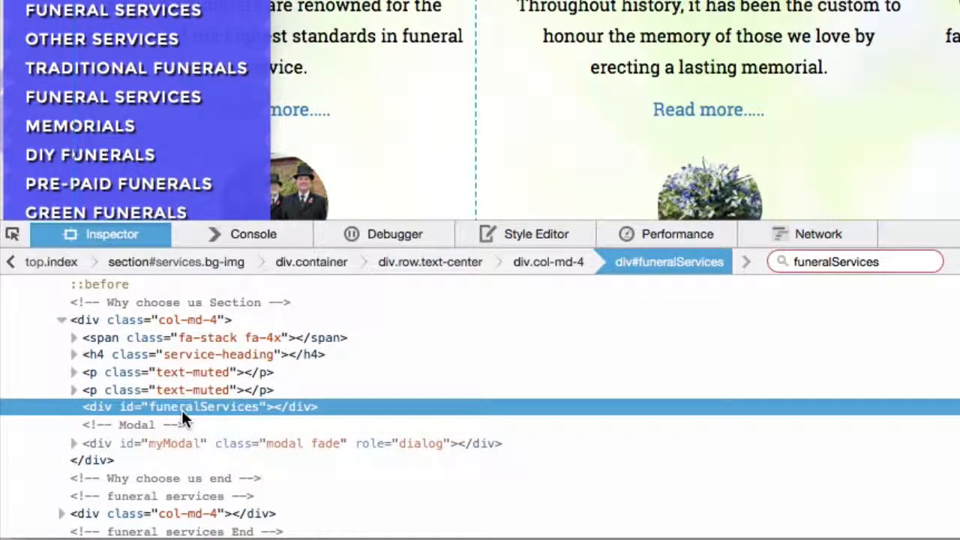
{"action": "mouse_move", "coordinate": [97, 413]}
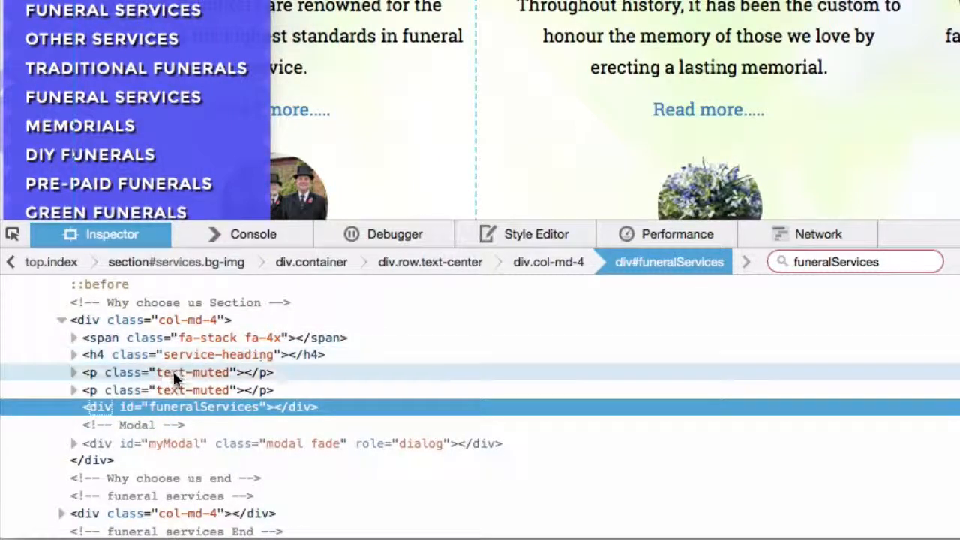
{"action": "mouse_move", "coordinate": [147, 433]}
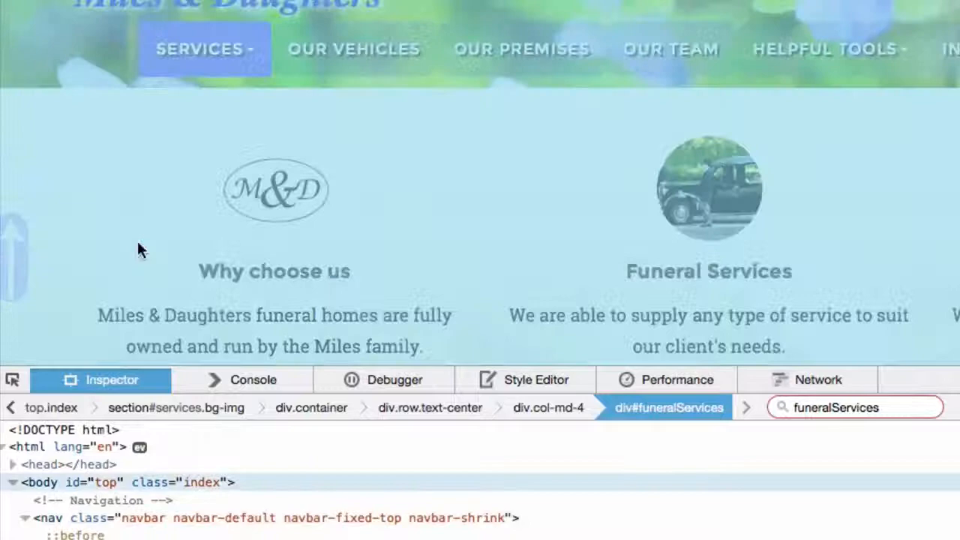
Step: Edit the Funeral Services menu link's href from #funeralServices to #funeralService
{"action": "right_click", "coordinate": [112, 155]}
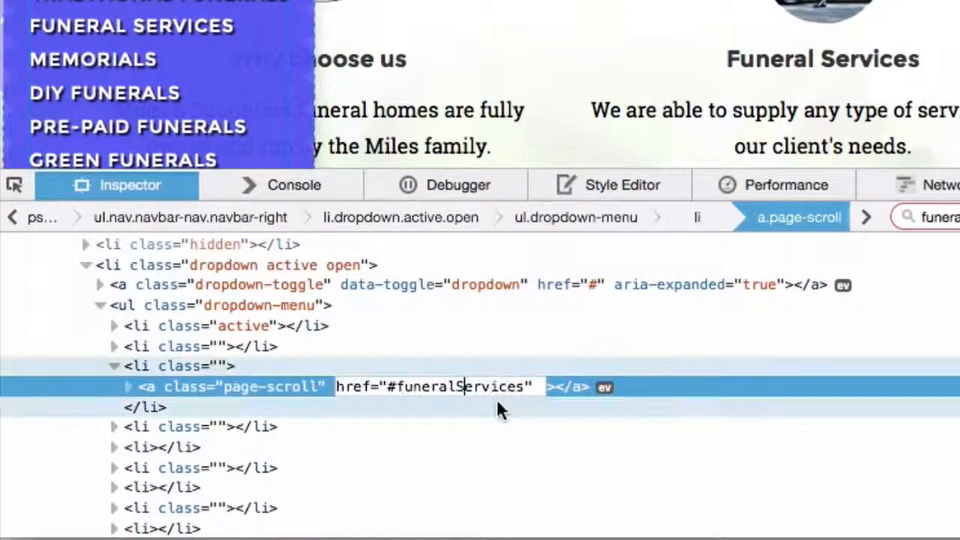
{"action": "key", "text": "Backspace"}
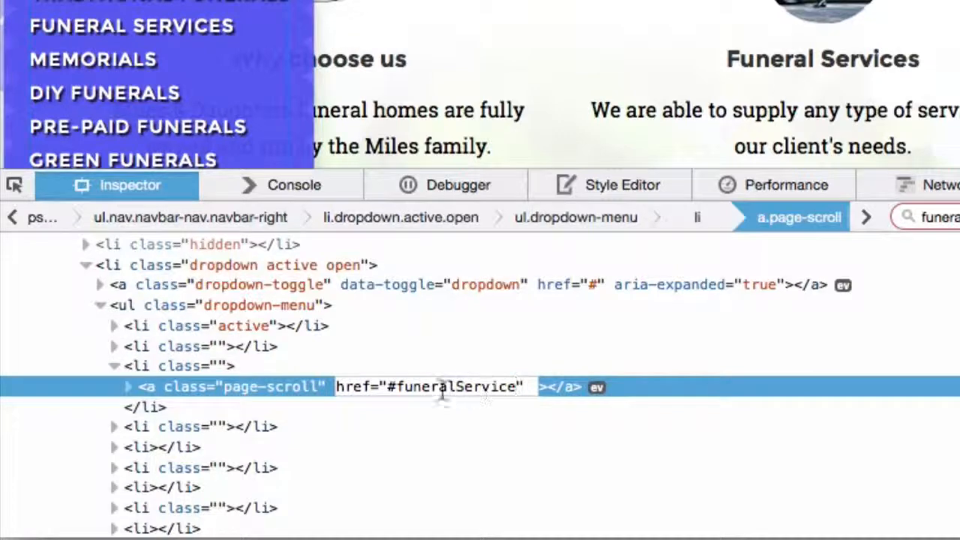
{"action": "double_click", "coordinate": [453, 387]}
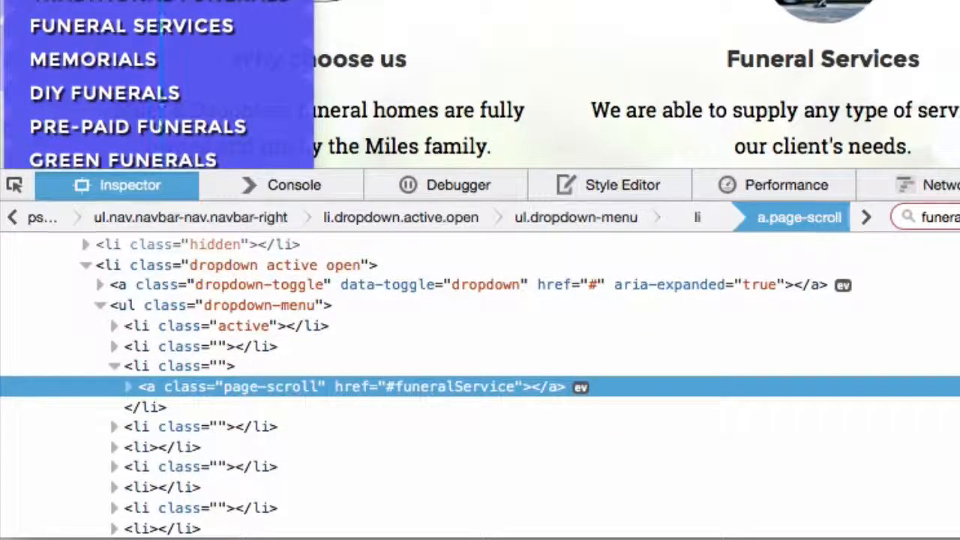
{"action": "scroll", "scroll_direction": "down", "scroll_amount": 3}
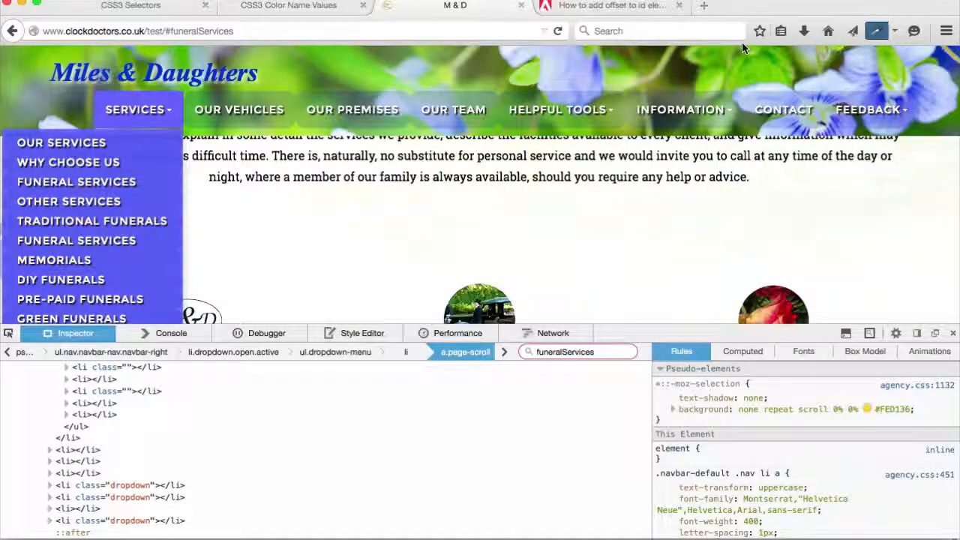
Step: Add the id gotofuneralService to the intro p.text-muted paragraph as the new scroll anchor
{"action": "right_click", "coordinate": [752, 179]}
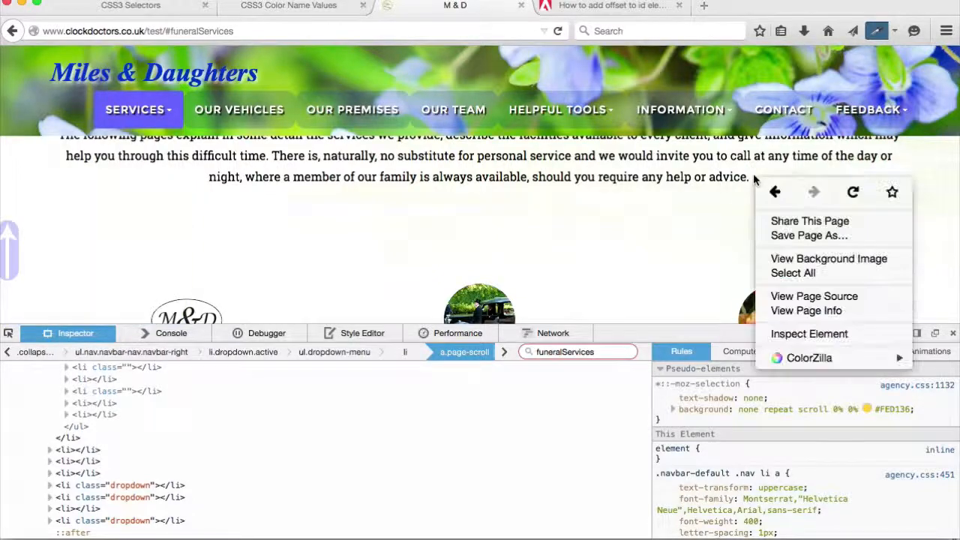
{"action": "left_click", "coordinate": [810, 333]}
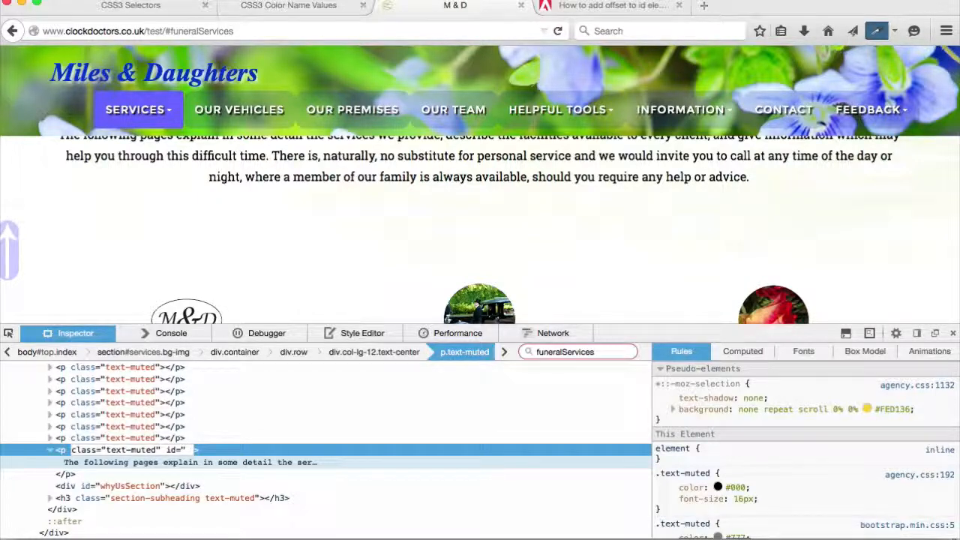
{"action": "type", "text": "gotofuneralService\""}
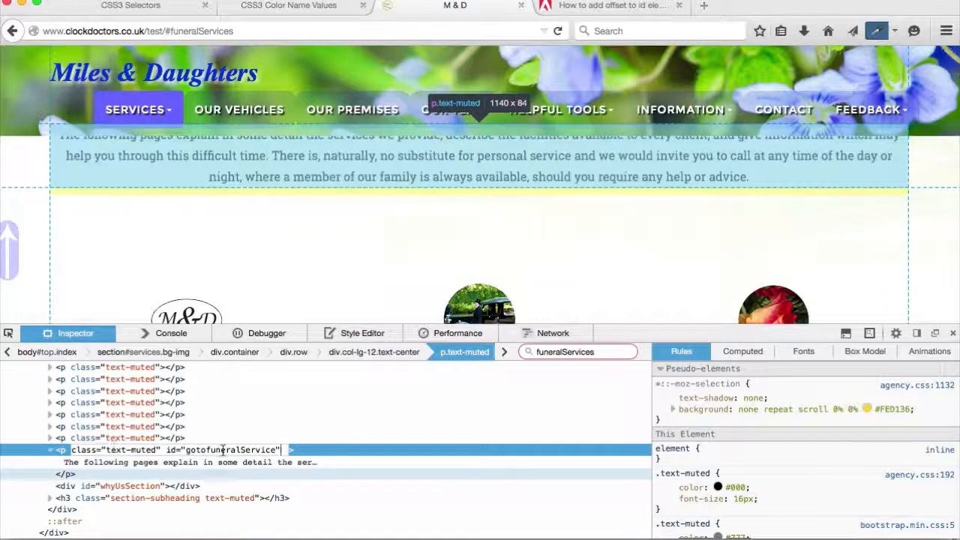
{"action": "double_click", "coordinate": [231, 450]}
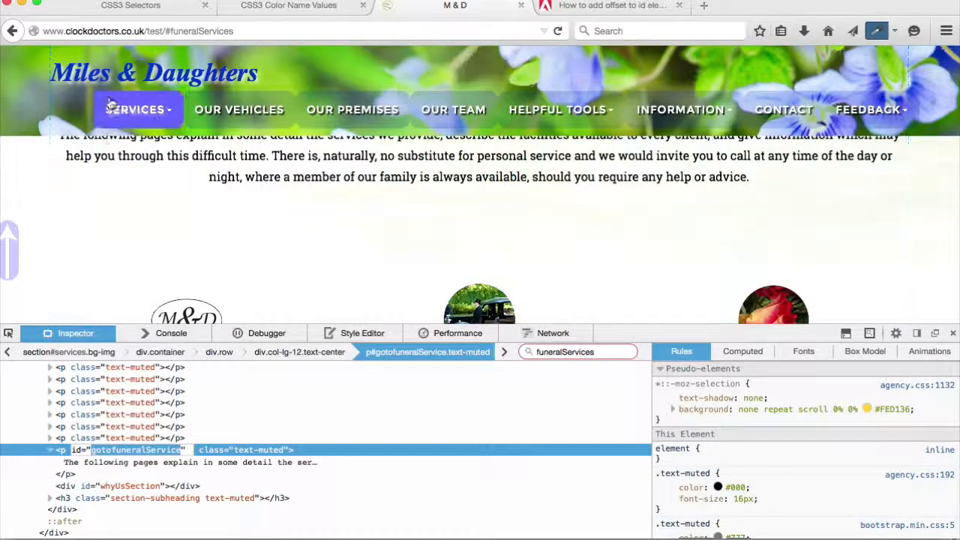
Step: Retest the Funeral Services link and scroll to confirm the service icons sit below the navbar
{"action": "right_click", "coordinate": [75, 181]}
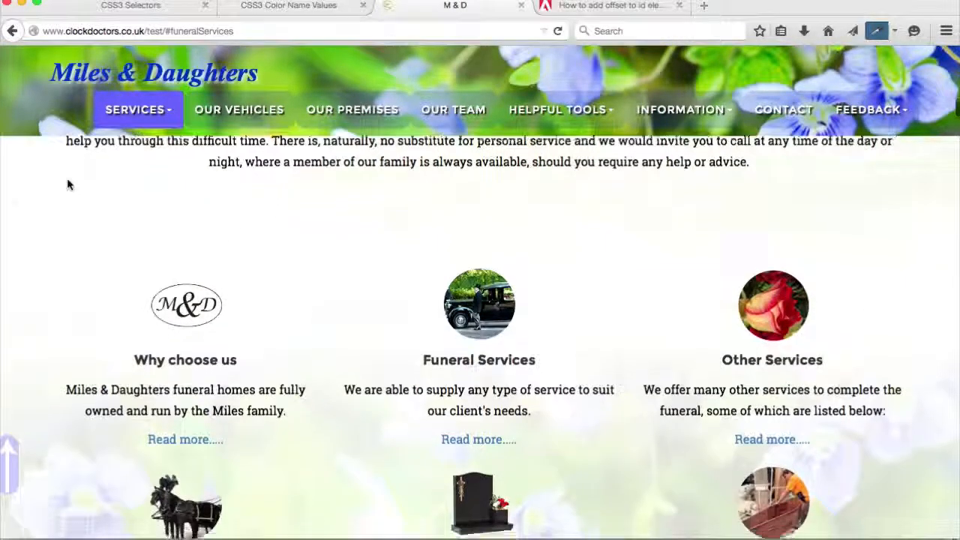
{"action": "scroll", "scroll_direction": "down", "scroll_amount": 3}
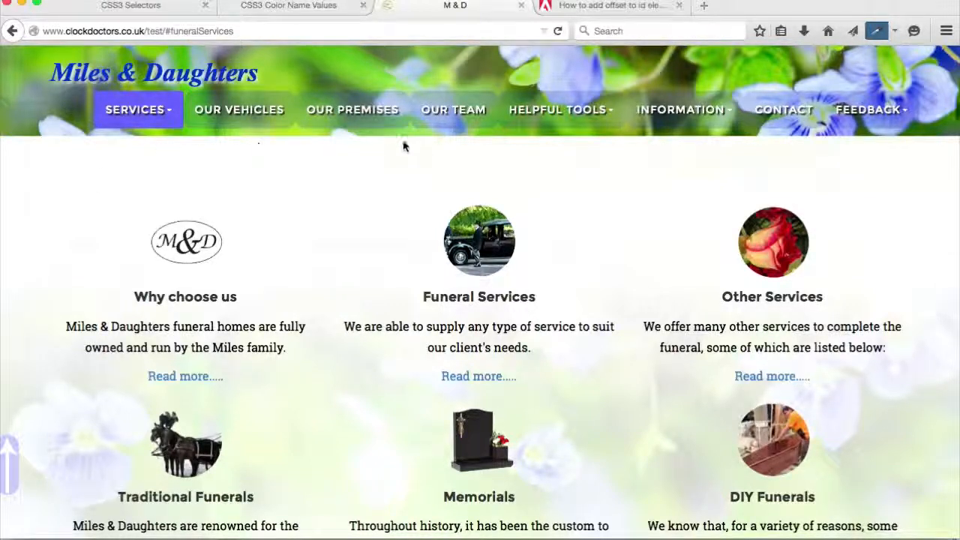
{"action": "scroll", "scroll_direction": "down", "scroll_amount": 3}
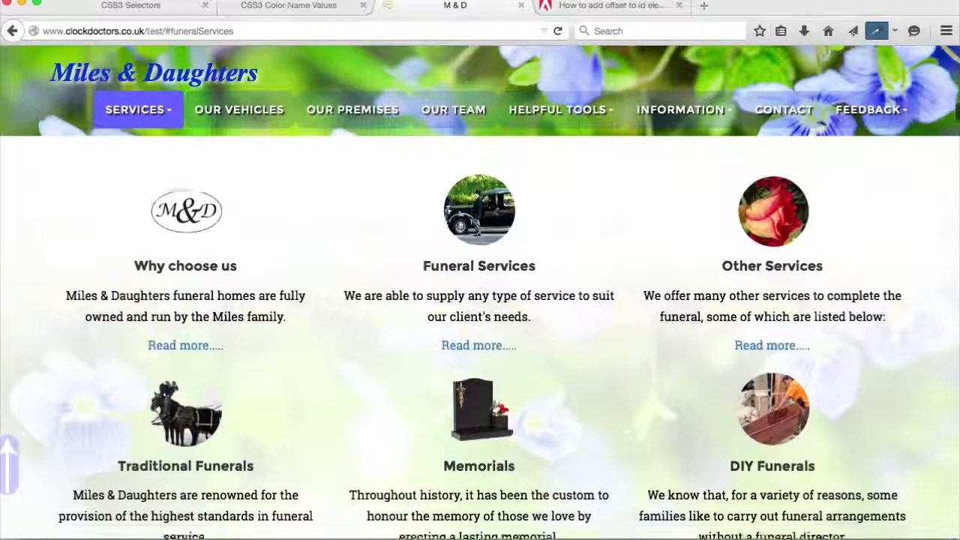
{"action": "scroll", "scroll_direction": "down", "scroll_amount": 3}
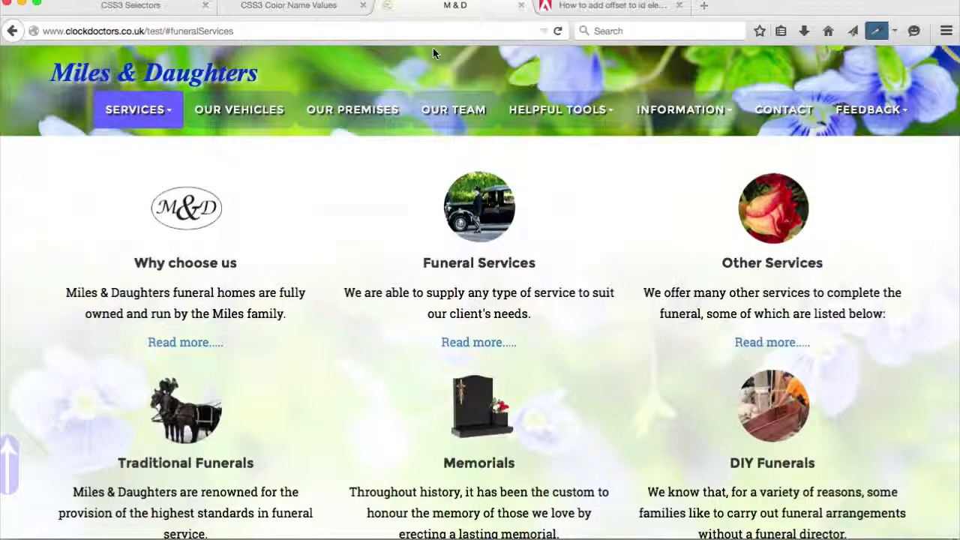
{"action": "mouse_move", "coordinate": [421, 63]}
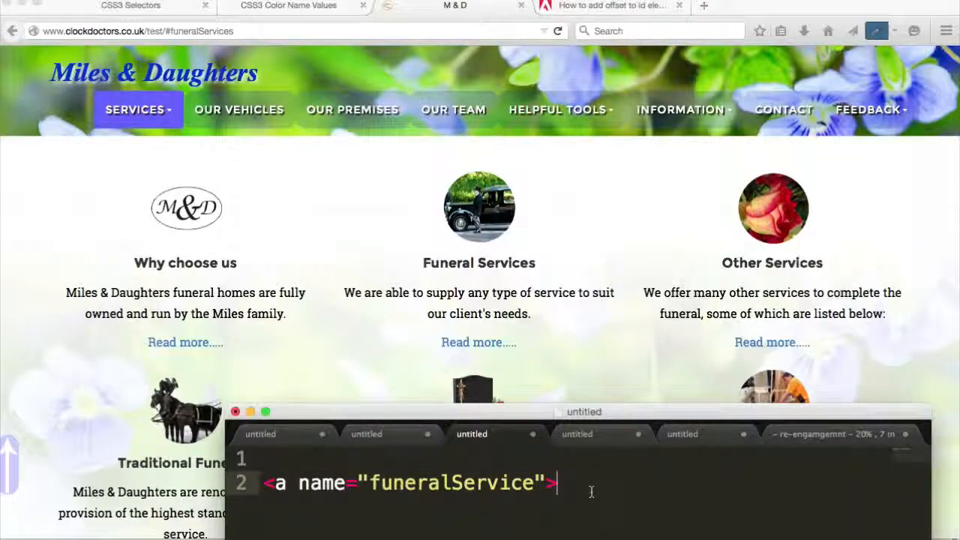
Step: Finish typing the empty anchor <a name="funeralService"></a> as the scroll target
{"action": "type", "text": "</a>"}
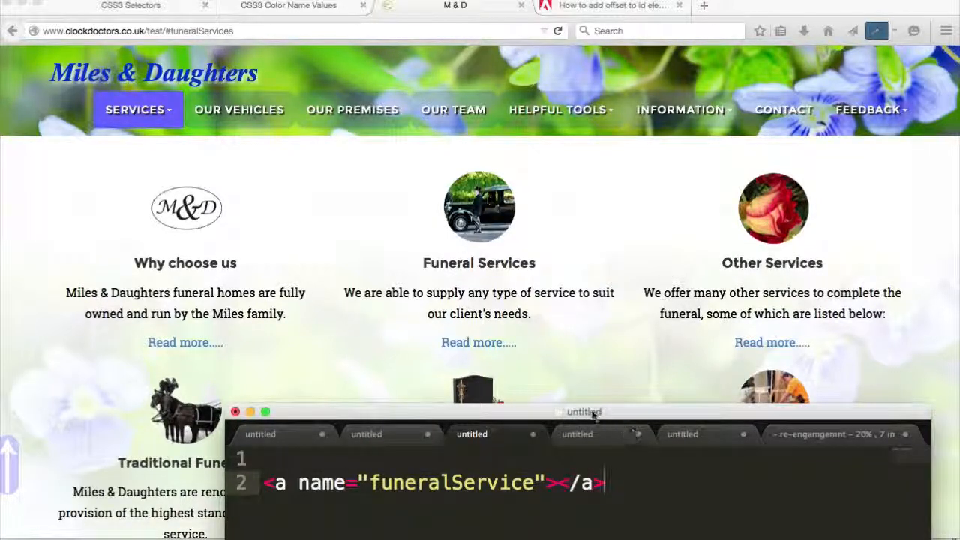